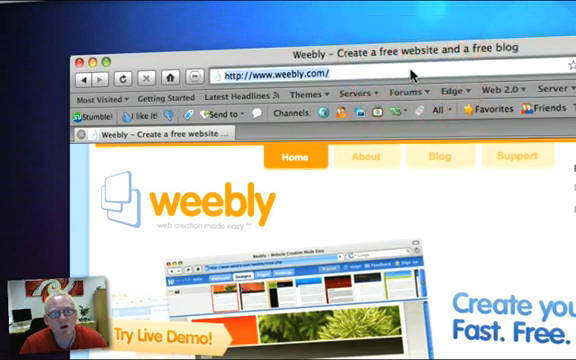
Enter a vintageelectricguitar username, a password and an email, and accept the terms of service.
scroll("down", 3)
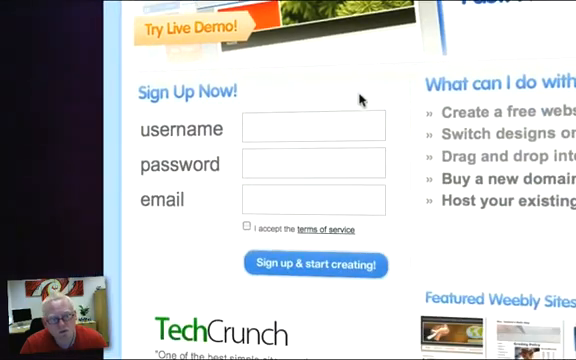
mouse_move(320, 124)
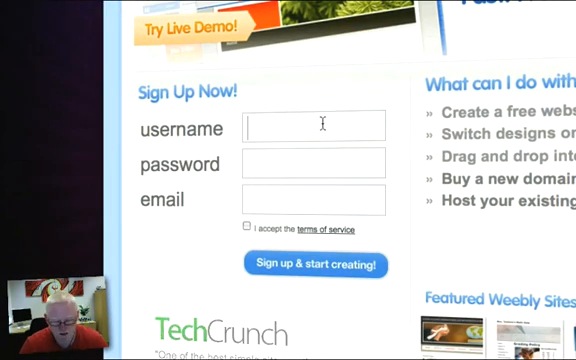
type("vintag")
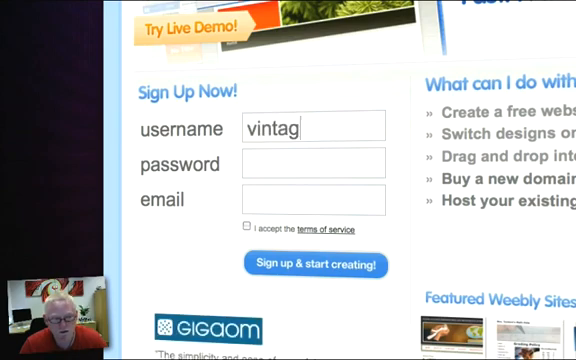
type("eelect")
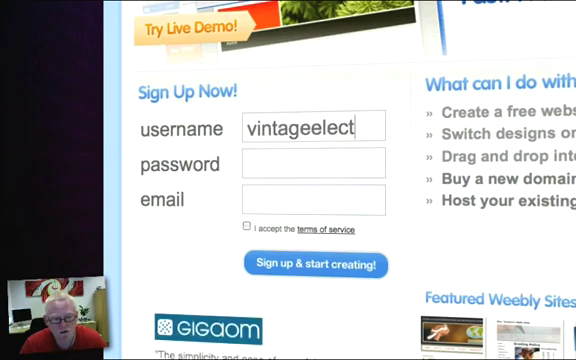
type("geelectricguitar")
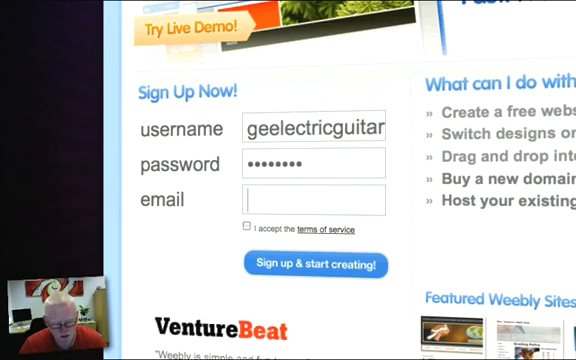
type("vintagee")
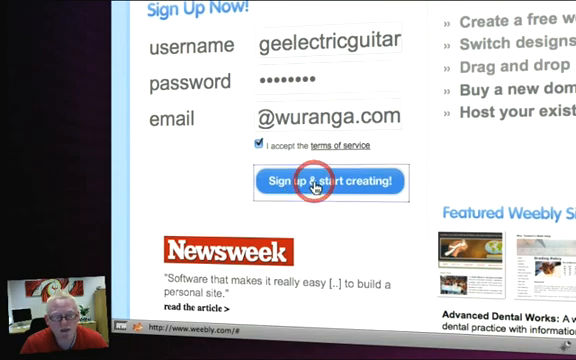
Submit the sign-up form and enter the two reCAPTCHA words to create the account.
left_click(316, 184)
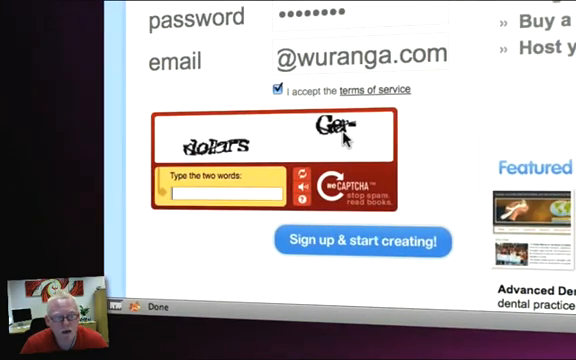
left_click(240, 192)
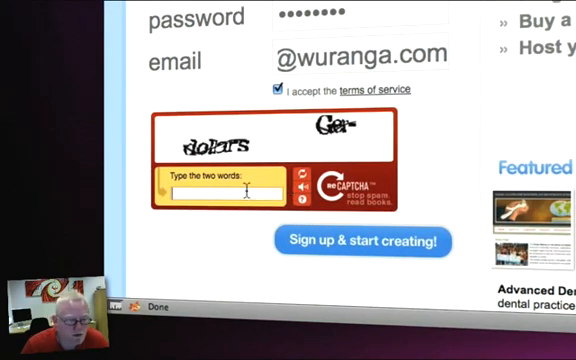
type("dollars")
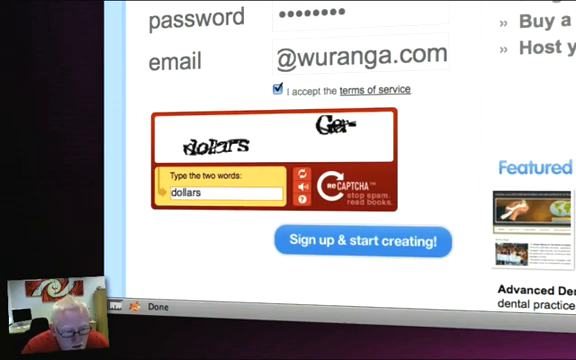
type("Car")
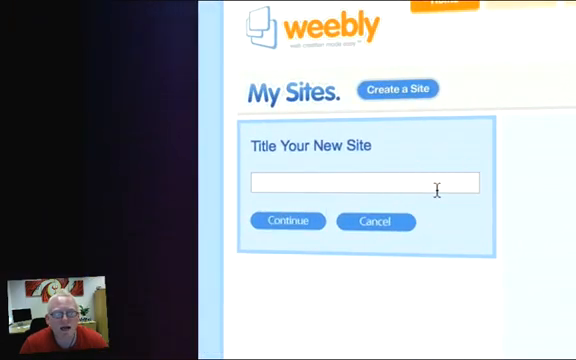
Title the new site 'Vintage Electric Guitar' and continue into the editor.
type("V")
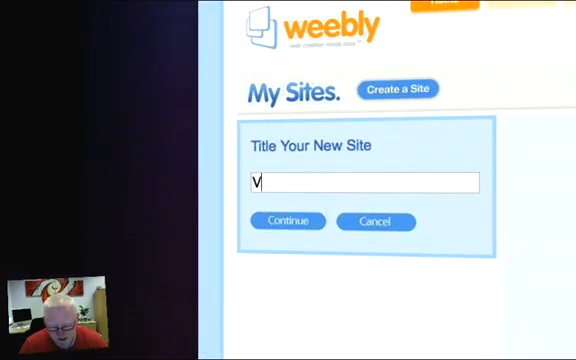
type("intage Elec")
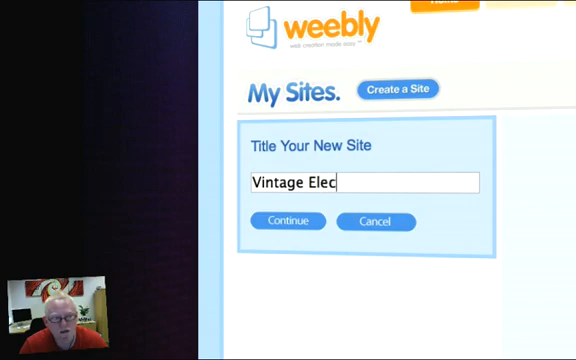
type("tric Guitar")
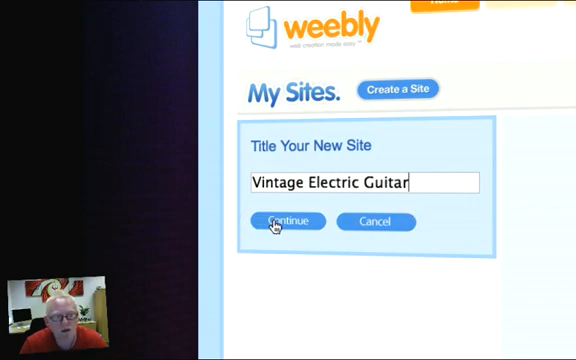
left_click(285, 222)
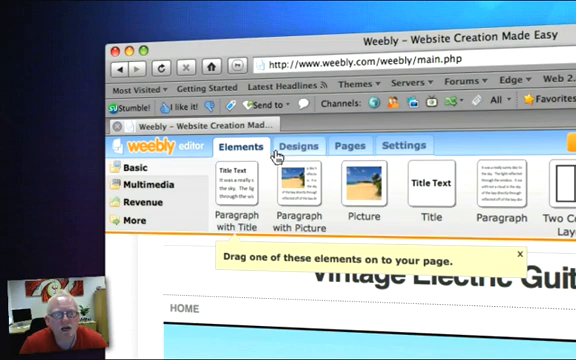
mouse_move(289, 152)
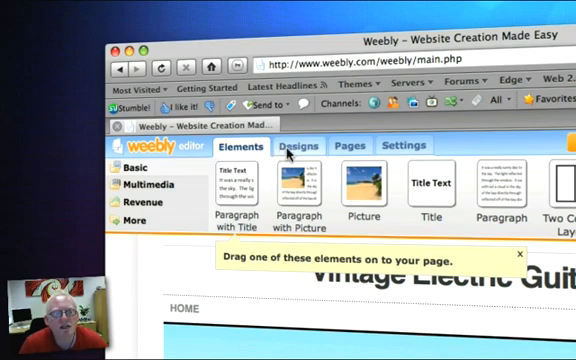
Browse the site designs and apply the tree-lined path design.
left_click(296, 145)
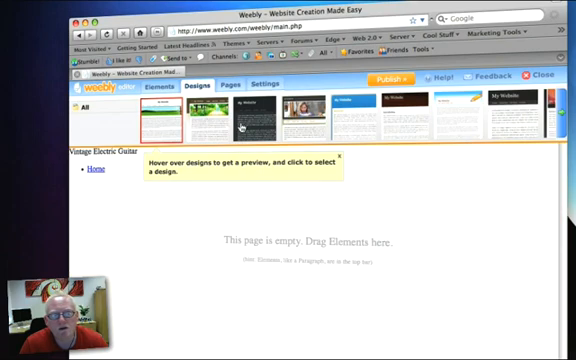
left_click(240, 110)
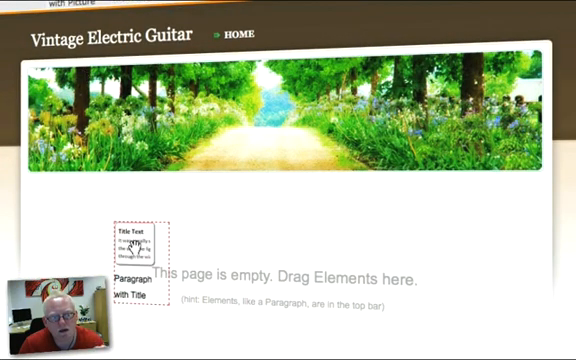
Drag a Paragraph with Title block onto the empty home page area.
left_click_drag(135, 235, 220, 248)
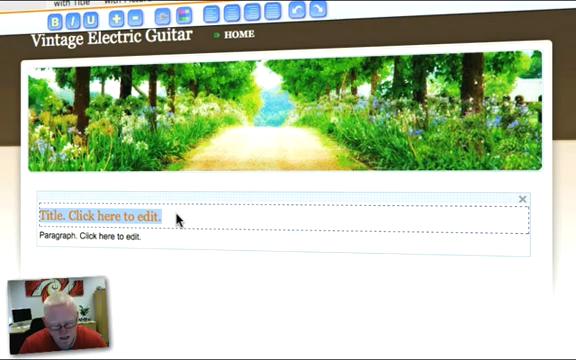
Title the block 'Vintage Electric Guitar' and write the intro paragraph about genuine vintage guitars.
type("Vintage Electric Guitar")
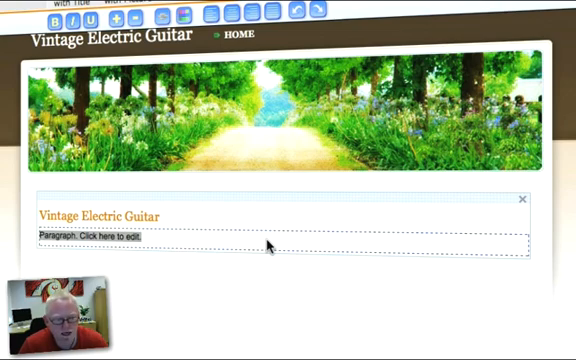
type("Nothing sounds better than a genuine Vintage Electric Guitar, and over the years I have collected my fair share of them, so I have decided to set up this site to give you a guide to buying and restoring vintage electric guitars and vintage acoustic guitars.")
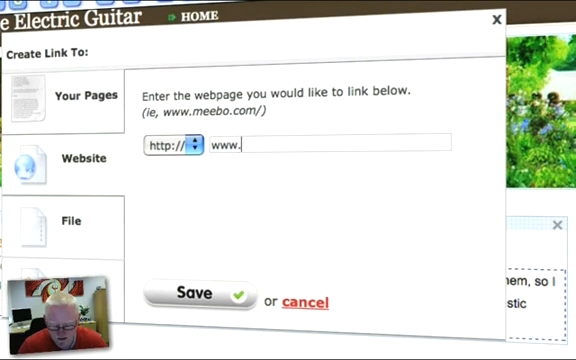
Link the intro phrase to the vintageelectricguitarblog website address.
type("vintageelectr")
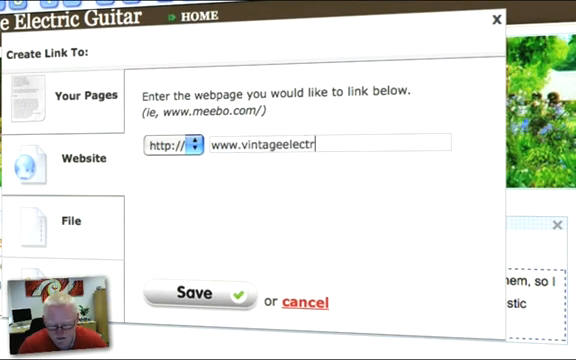
type("guitarbl")
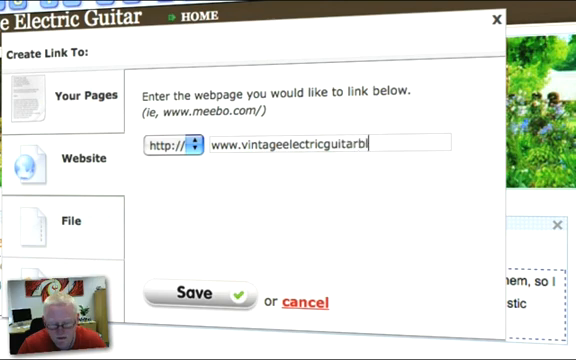
type("og/")
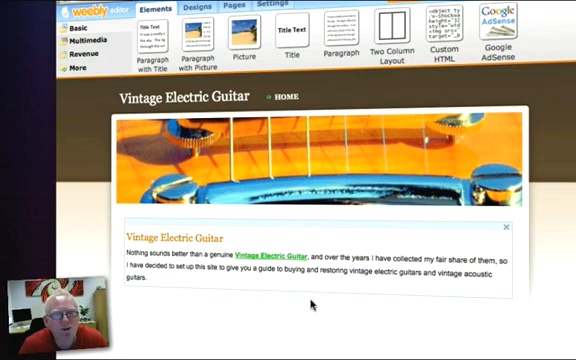
mouse_move(320, 301)
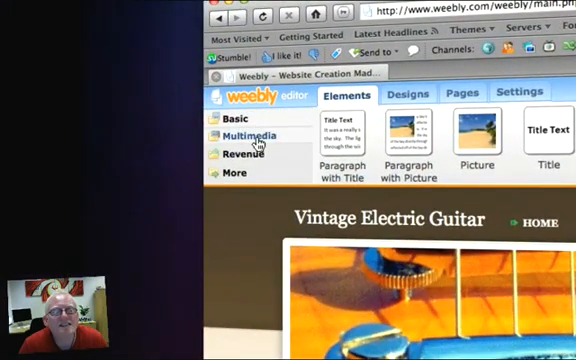
Reveal the Feed Reader element under Multimedia > More in the Elements panel.
left_click(249, 135)
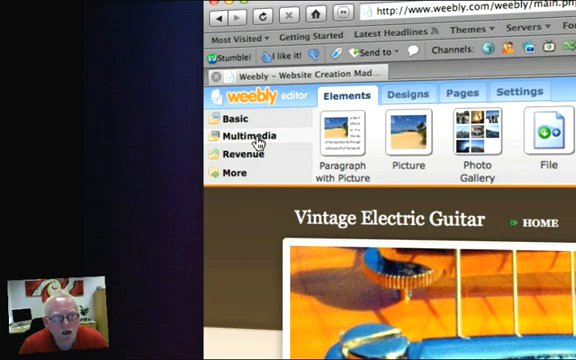
left_click(234, 172)
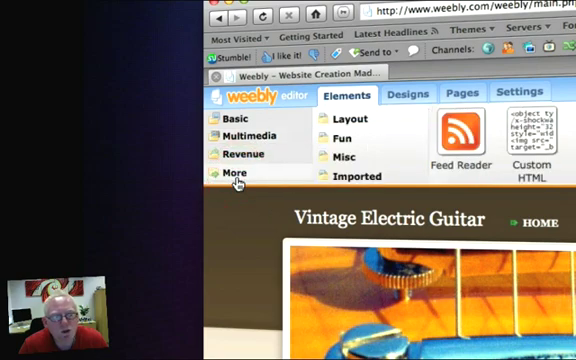
scroll("down", 3)
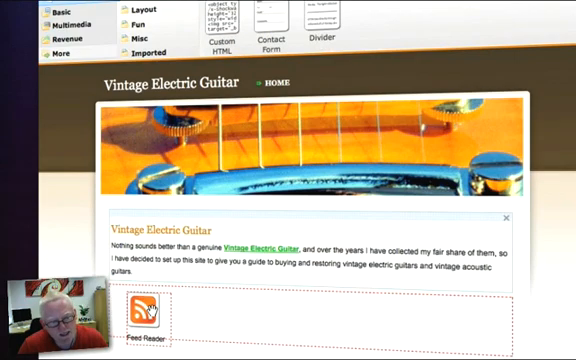
scroll("down", 3)
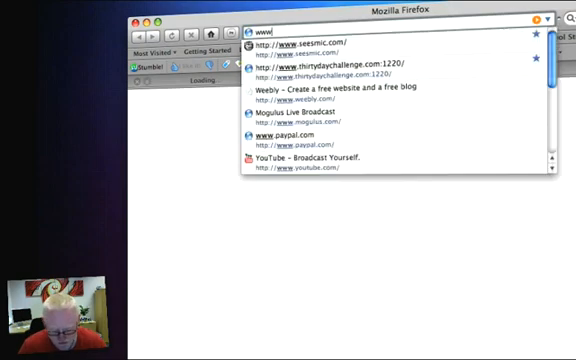
type("www.vintageelec")
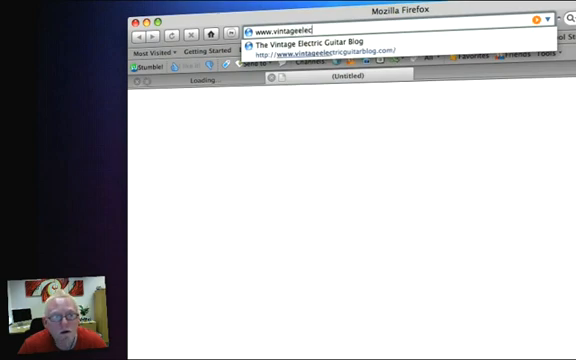
type("tricguitarblog.com/")
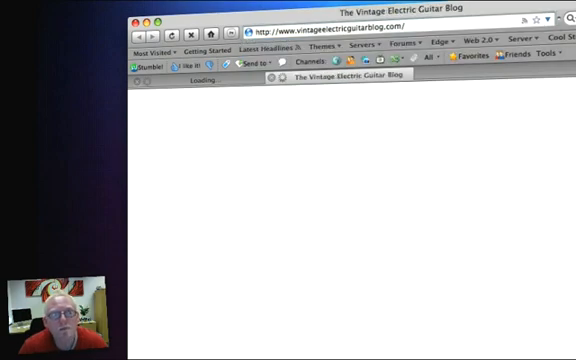
scroll("down", 3)
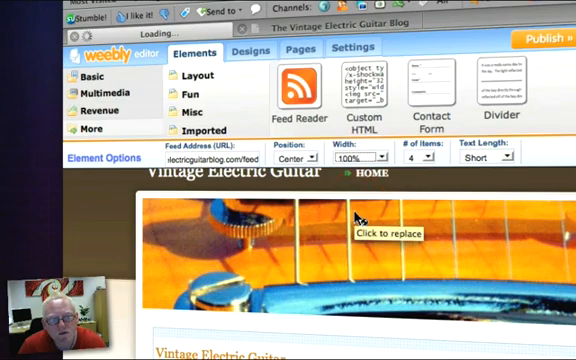
Scroll through the home page feed showing The Vintage Electric Guitar Blog posts.
scroll("down", 3)
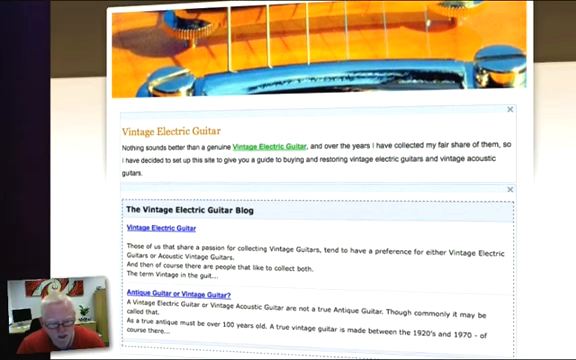
scroll("down", 3)
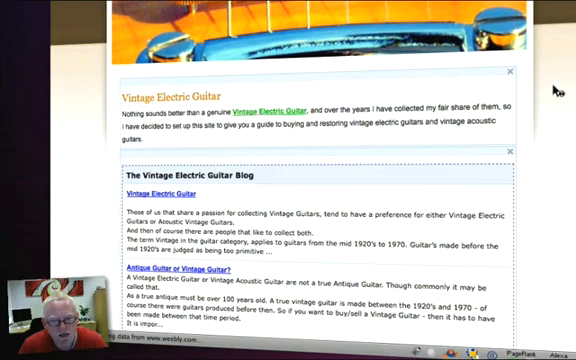
scroll("down", 3)
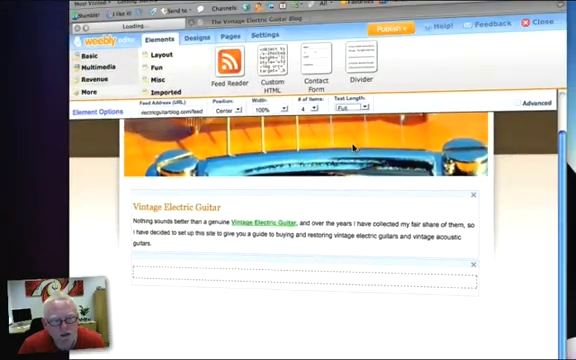
scroll("down", 3)
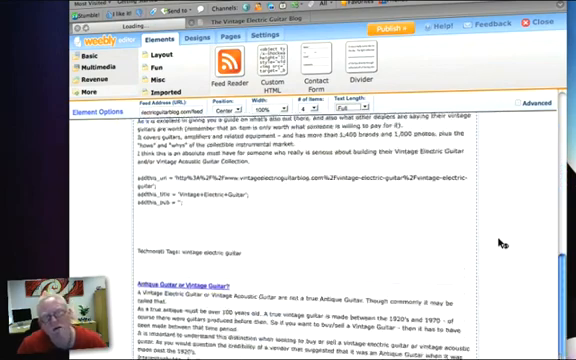
scroll("down", 3)
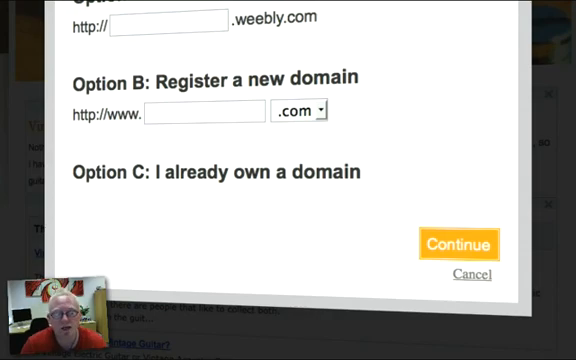
Claim the free subdomain vintage-electric-guitar.weebly.com and confirm it to continue publishing.
left_click(165, 19)
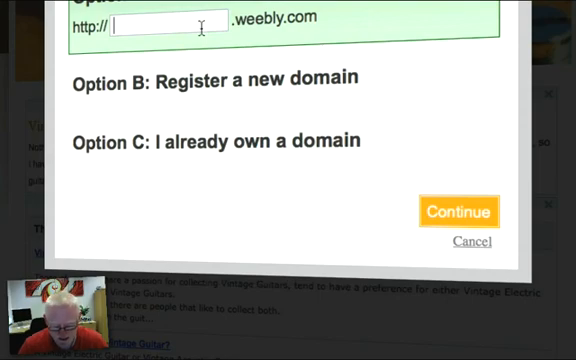
type("vintageelec")
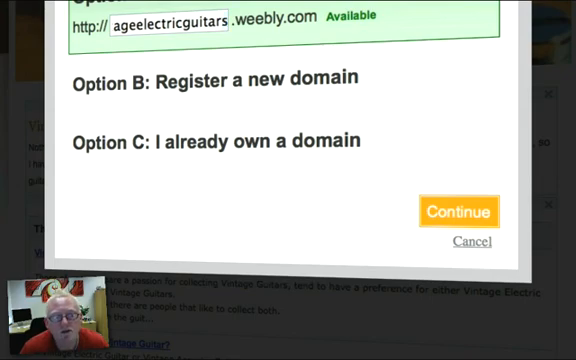
mouse_move(391, 72)
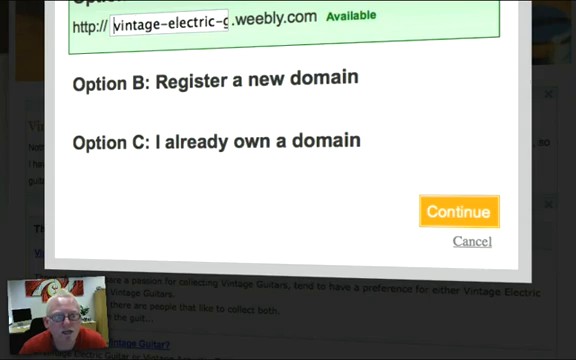
type("ge-electric-guitar")
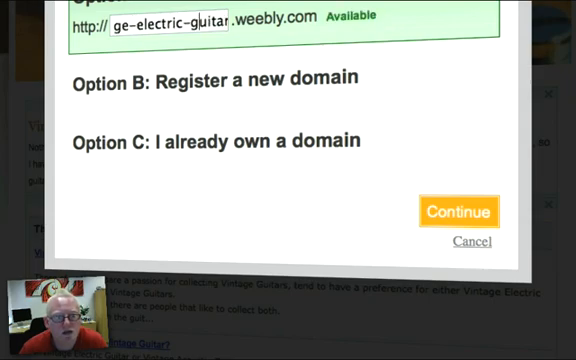
mouse_move(485, 188)
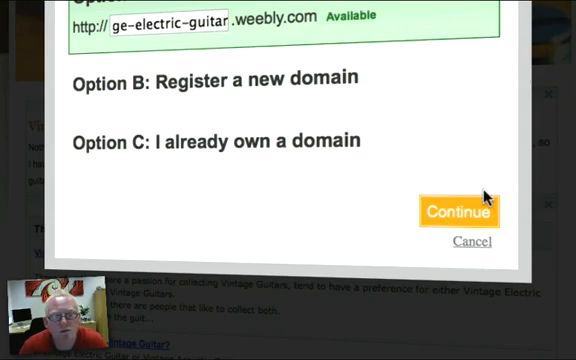
mouse_move(449, 229)
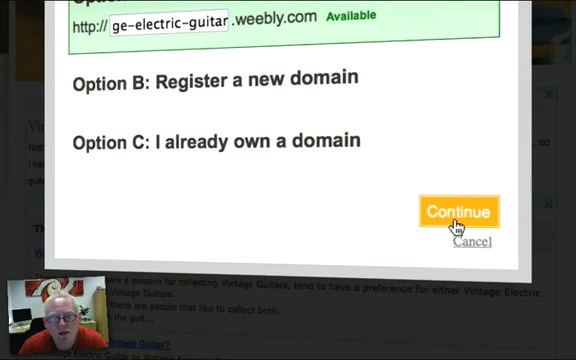
left_click(464, 211)
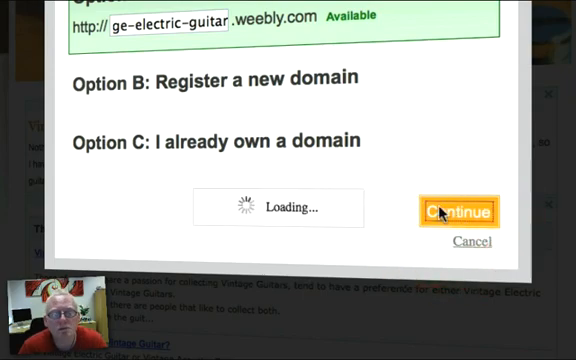
left_click(465, 210)
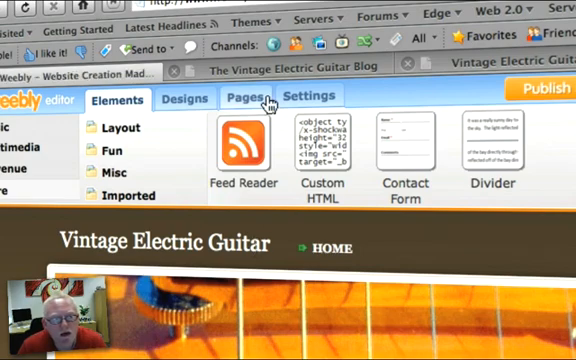
Switch to the Pages tab to reach Manage Pages.
left_click(242, 99)
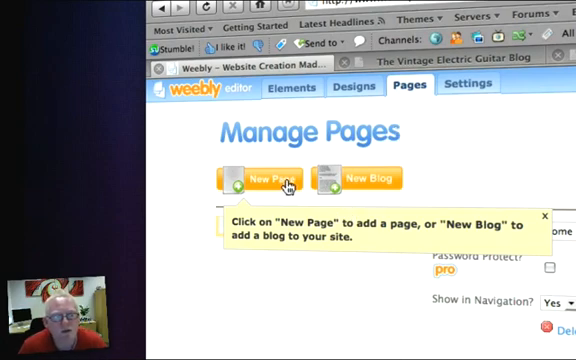
Create and save a new page named 'Vintage Acoustic Guitar'.
left_click(267, 177)
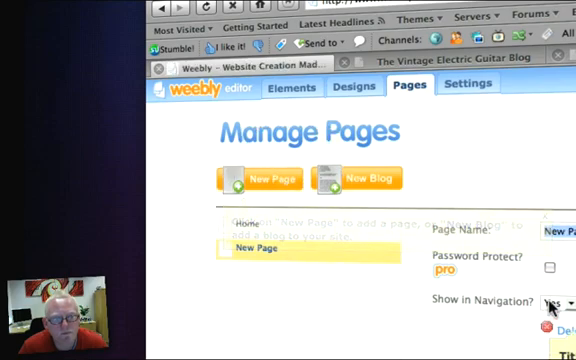
type("Vintage Acoustic G")
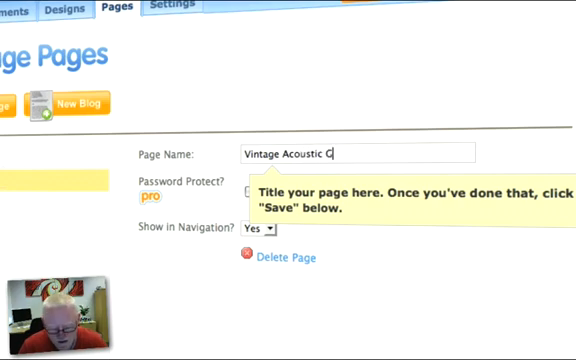
type("uitar")
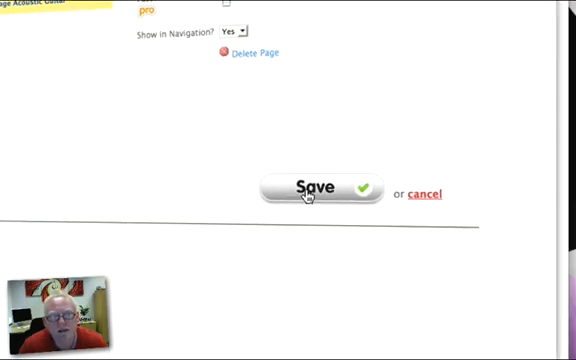
left_click(317, 189)
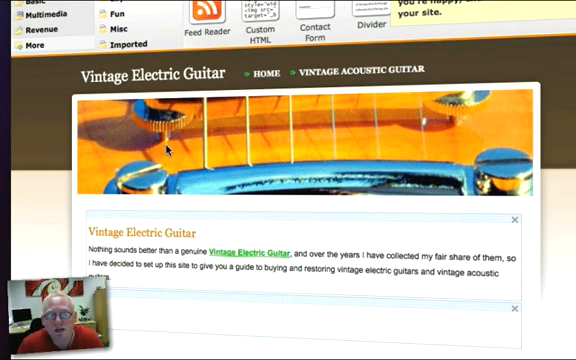
mouse_move(330, 80)
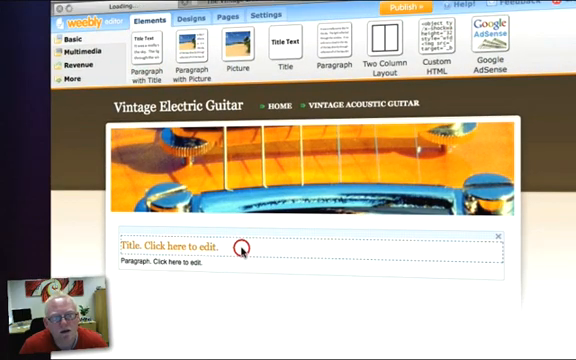
Title the paragraph 'Vintage Acoustic Guitar' with text that more on the collection is coming soon.
type("Vintage")
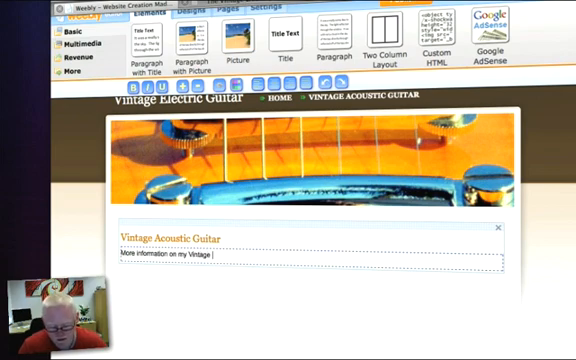
type("Acoustic G")
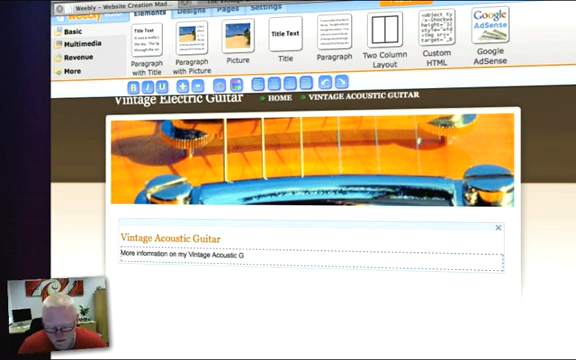
type("uitar collection coming s")
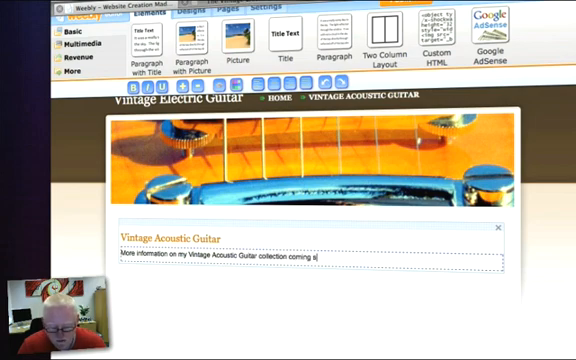
type("oon.")
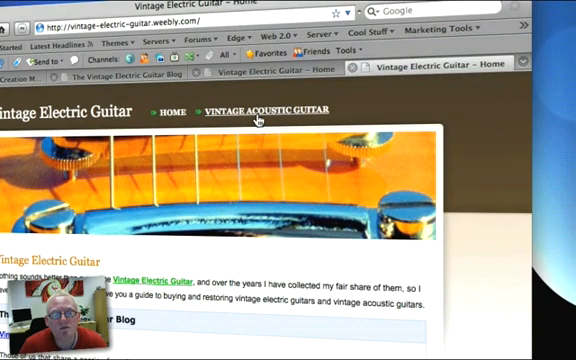
Check the live Vintage Acoustic Guitar page, then go back to HOME.
left_click(263, 109)
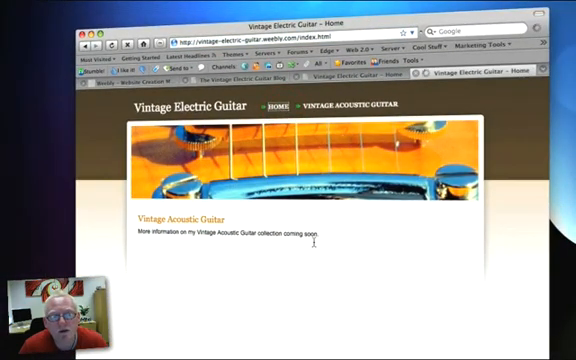
left_click(275, 102)
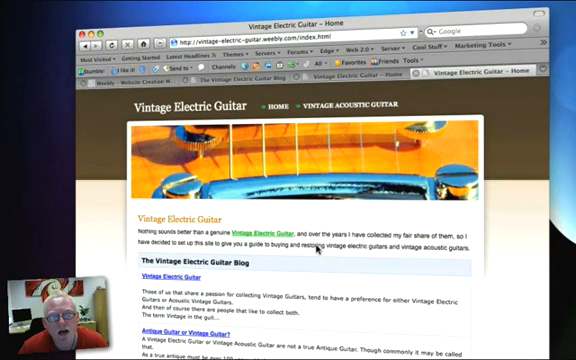